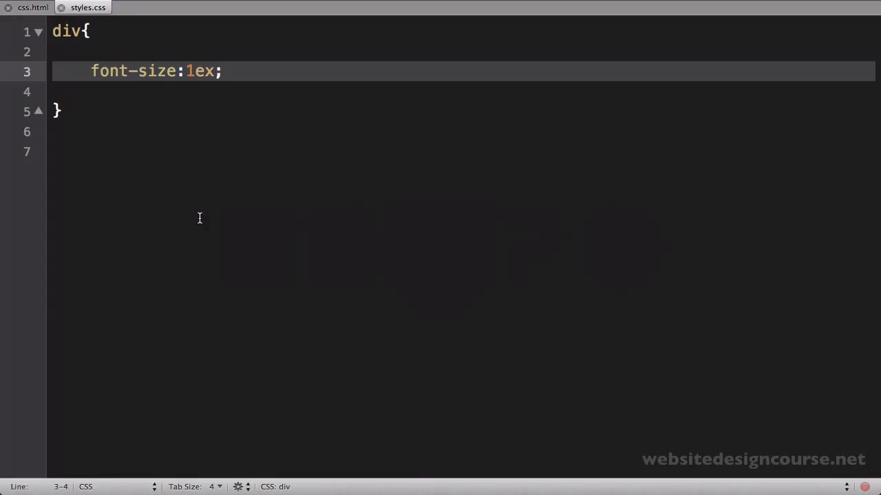
pyautogui.moveTo(170, 213)
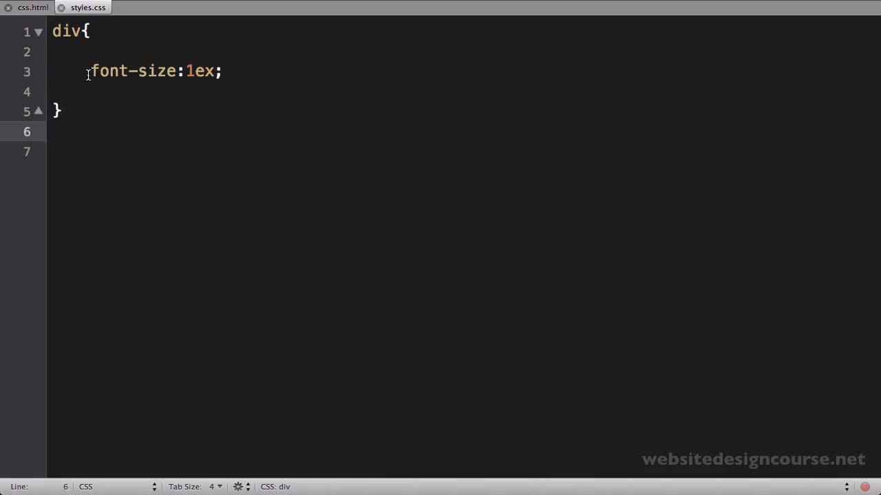
# - Replace the div heading in css.html with 'div text' and a paragraph 'This is a paragraph of text'
pyautogui.doubleClick(134, 71)
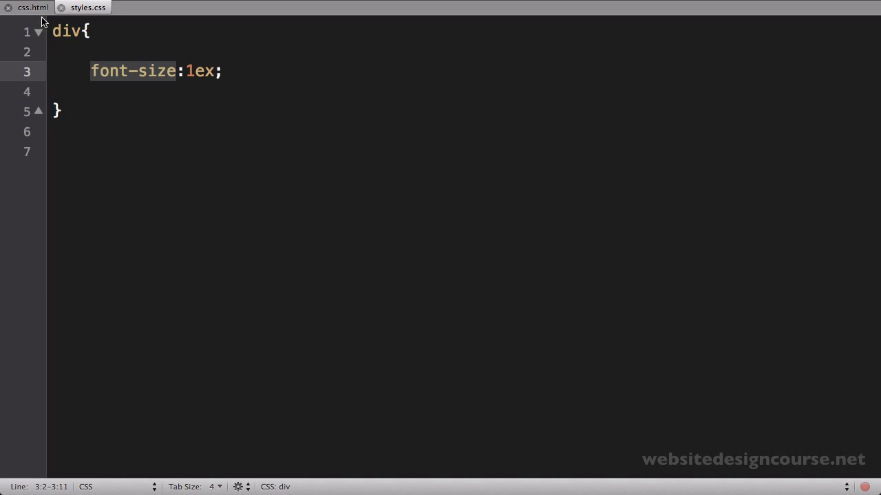
pyautogui.click(32, 7)
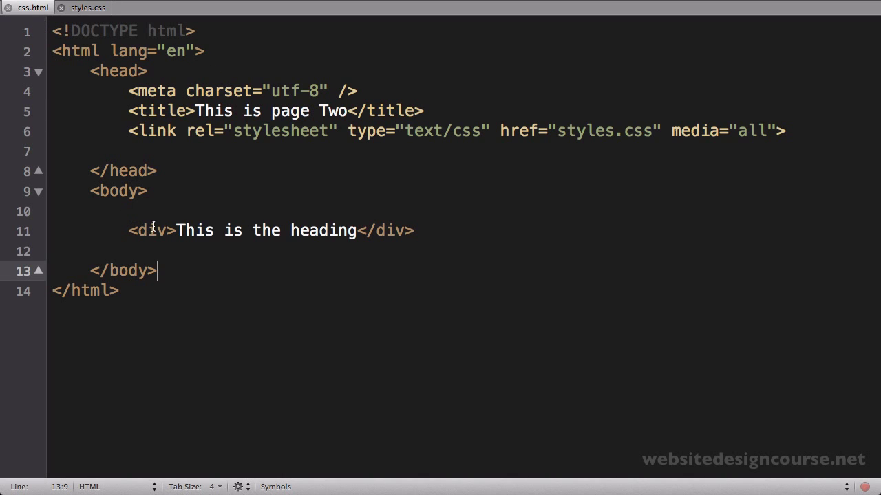
pyautogui.moveTo(177, 231); pyautogui.dragTo(362, 231)
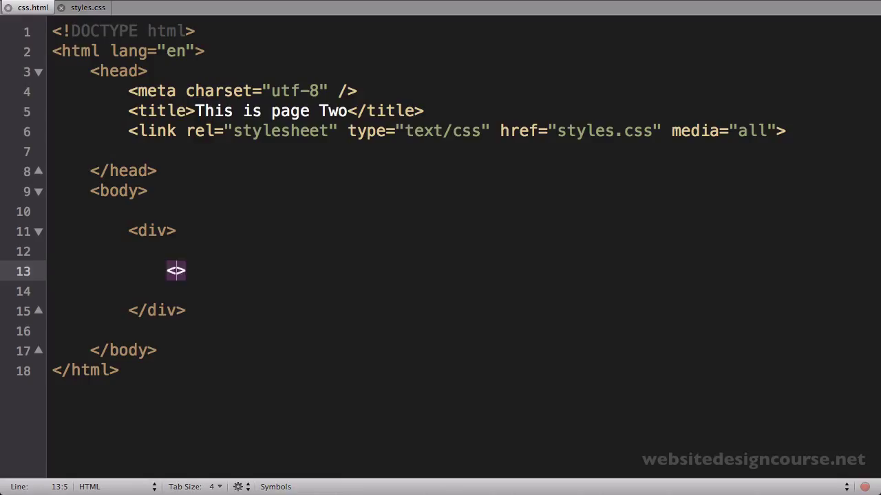
pyautogui.write('<p>This is a paragraph of text')
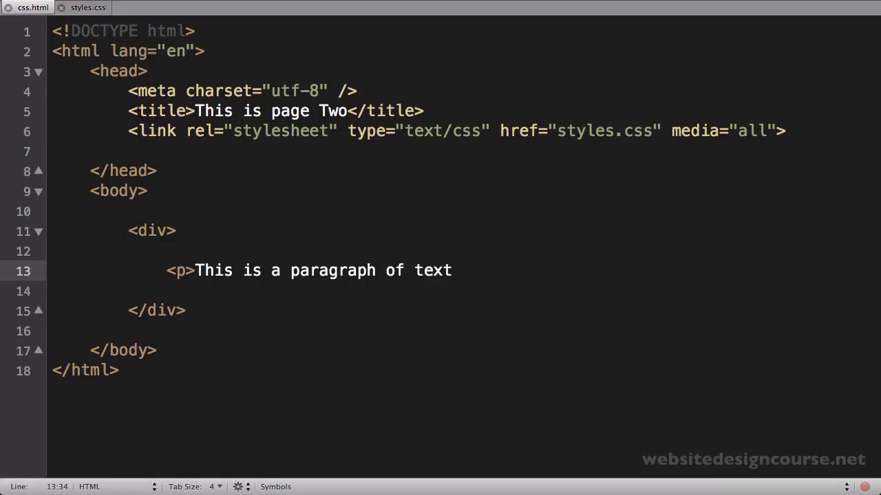
pyautogui.write('</>')
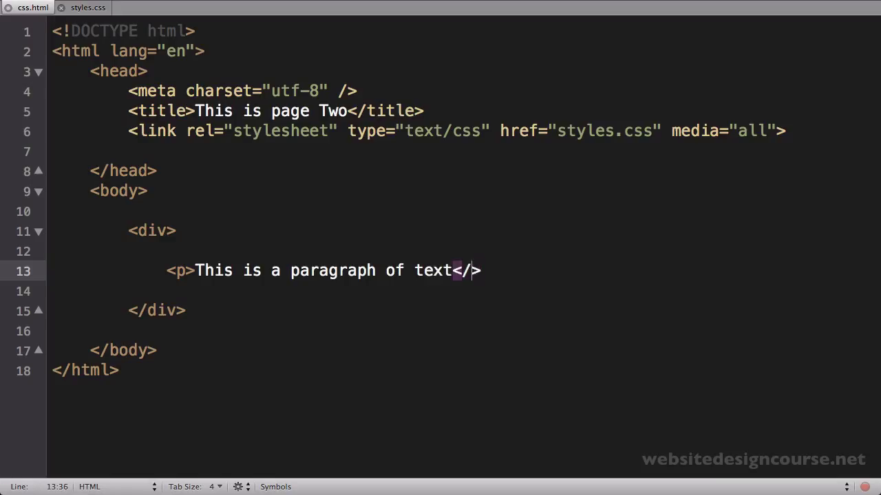
pyautogui.write('p')
pyautogui.click(464, 252)
pyautogui.write('<>')
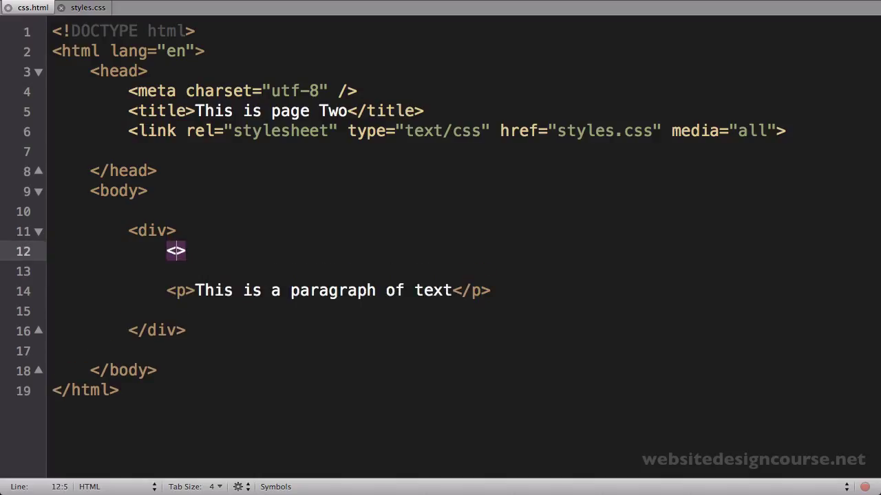
pyautogui.write('div text')
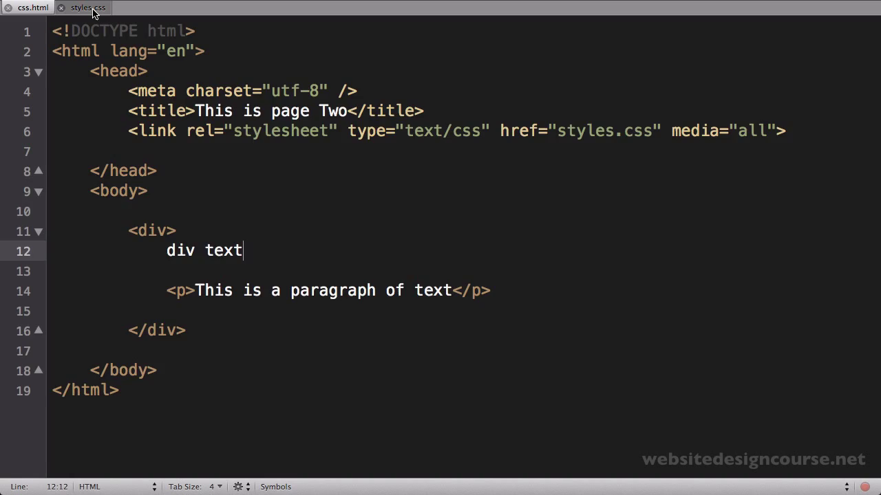
# - Clear the div font-size rule out of styles.css and go back to css.html
pyautogui.click(85, 7)
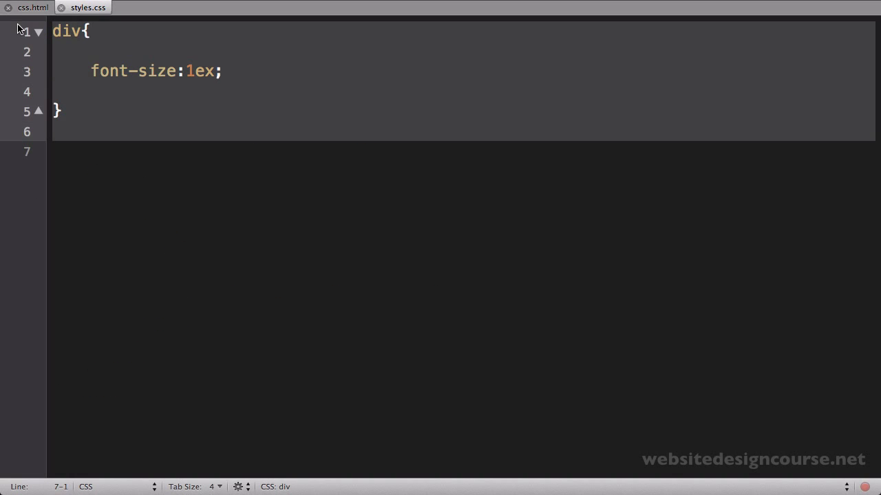
pyautogui.click(32, 8)
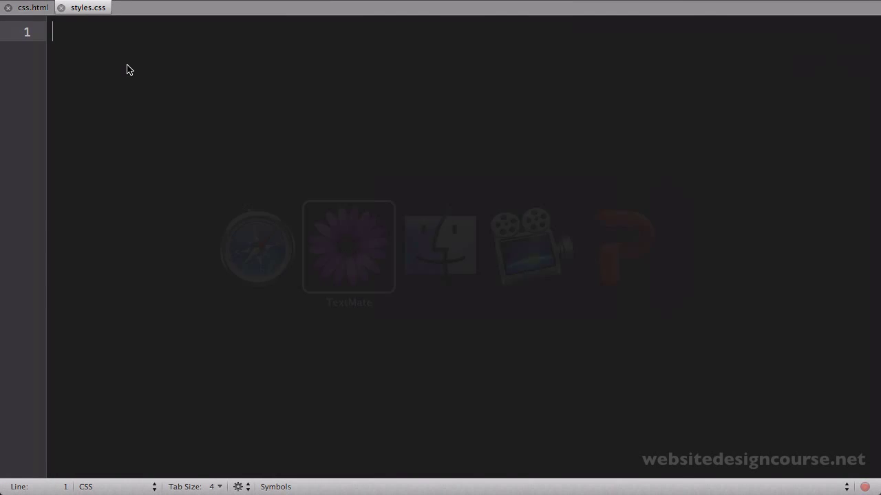
pyautogui.click(33, 8)
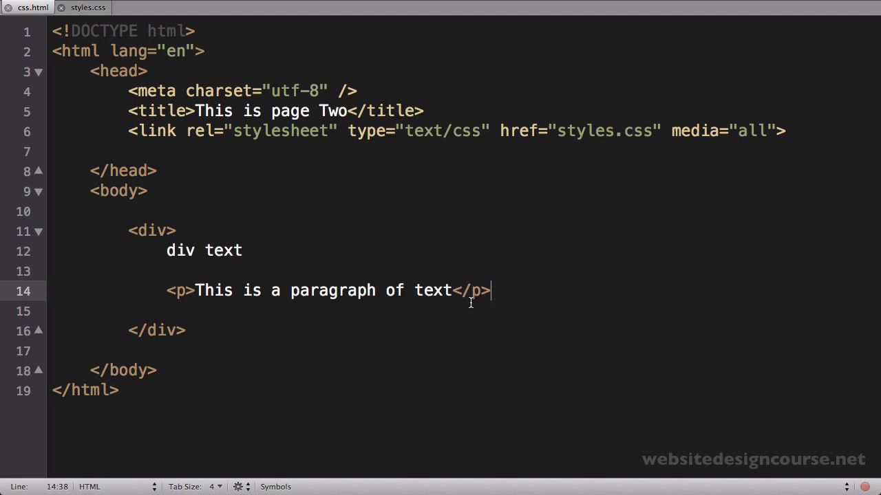
pyautogui.moveTo(469, 302)
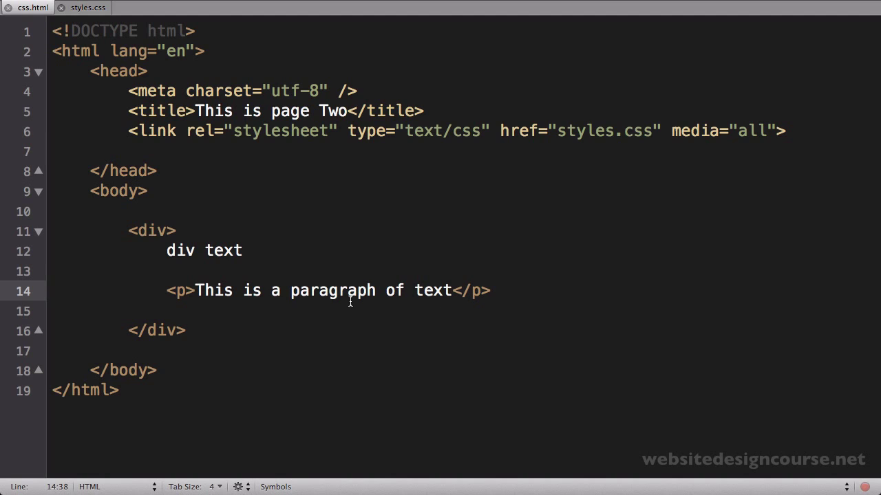
pyautogui.moveTo(252, 282)
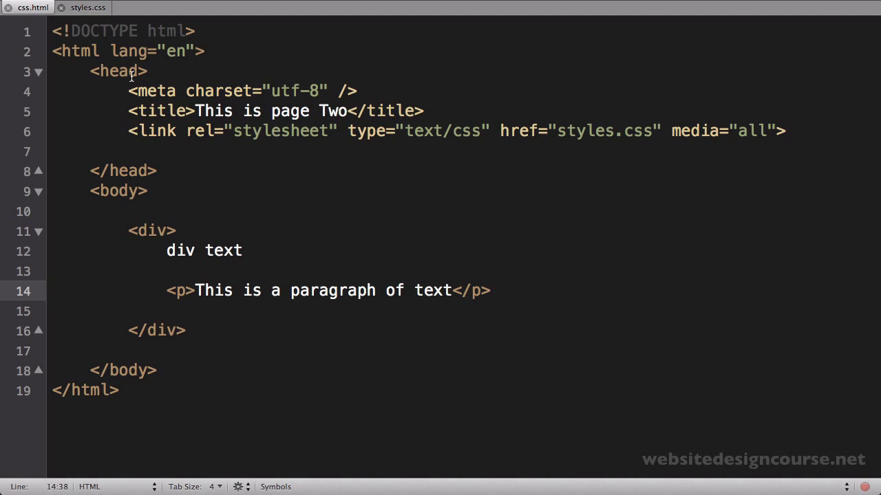
# - Write div{ font-size:24pt; } and an empty p{ } rule into styles.css
pyautogui.click(88, 7)
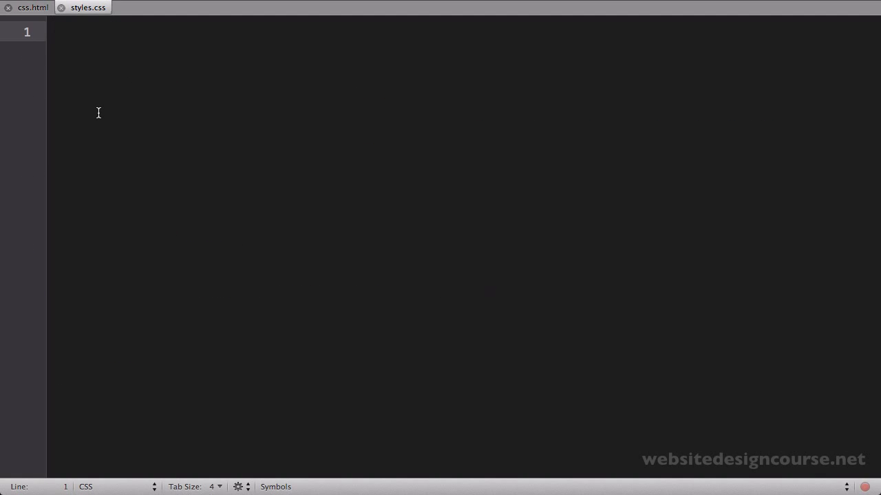
pyautogui.write('div')
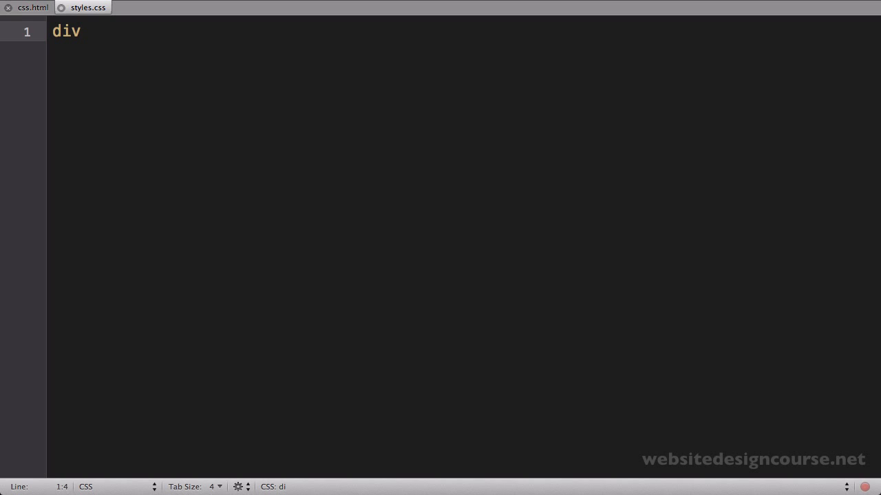
pyautogui.write('{')
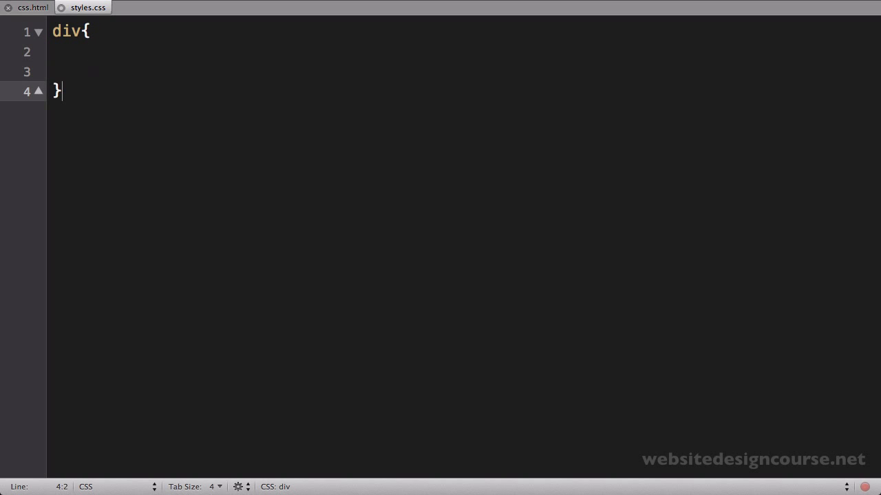
pyautogui.write('p{')
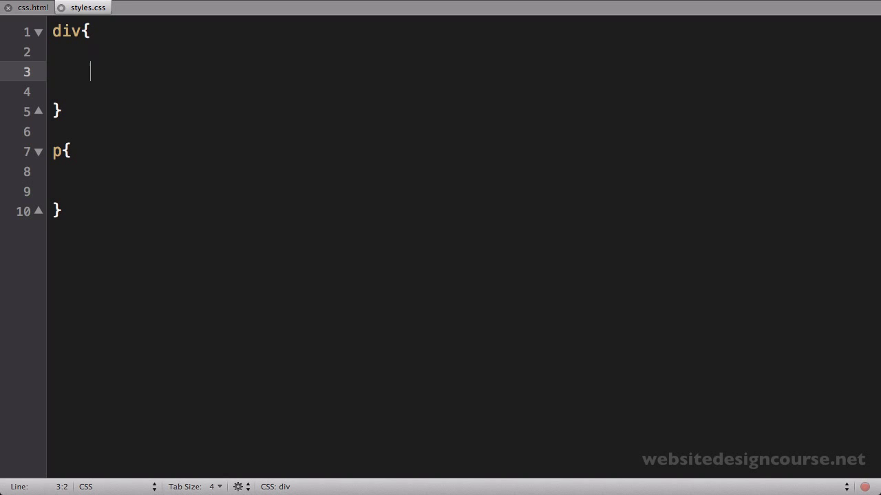
pyautogui.write('font-size:;')
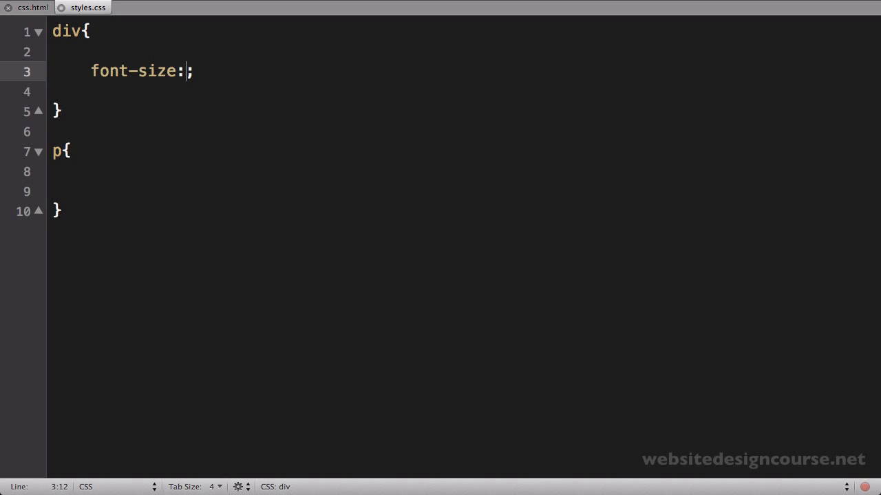
pyautogui.write('24p')
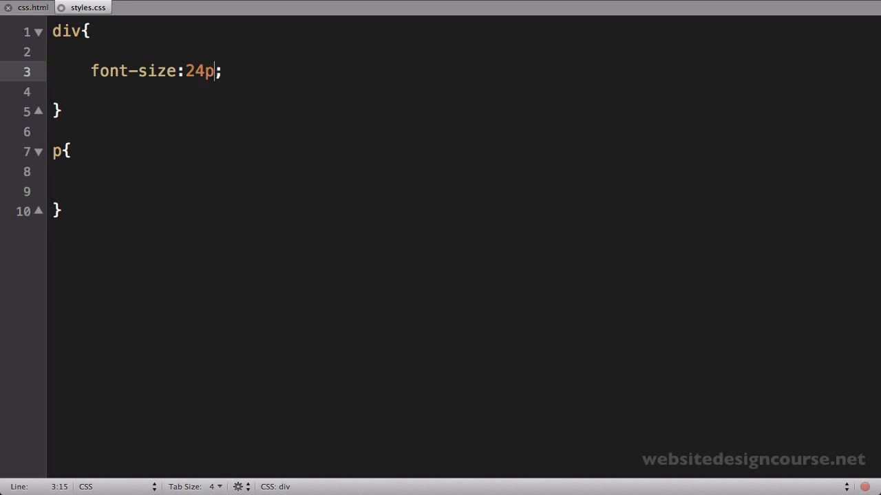
pyautogui.write('t')
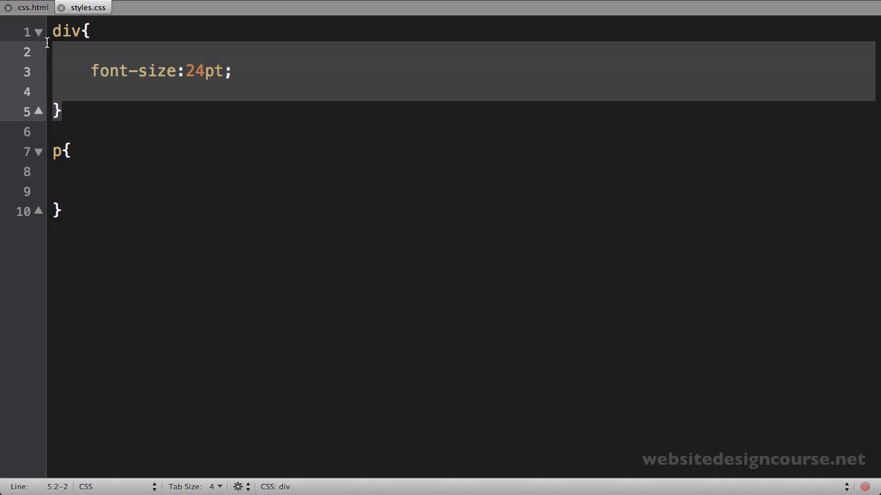
pyautogui.moveTo(33, 13)
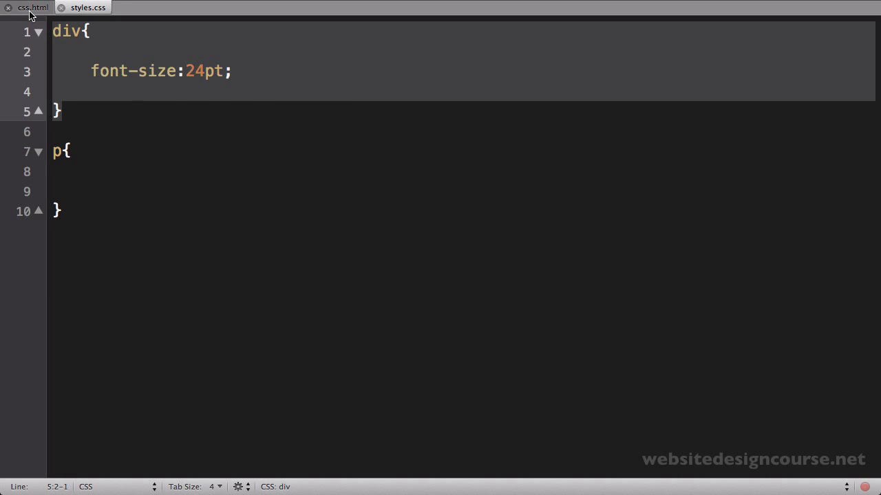
# - Reload css.html in Safari, showing 'div text' and the paragraph both at 24pt
pyautogui.click(33, 8)
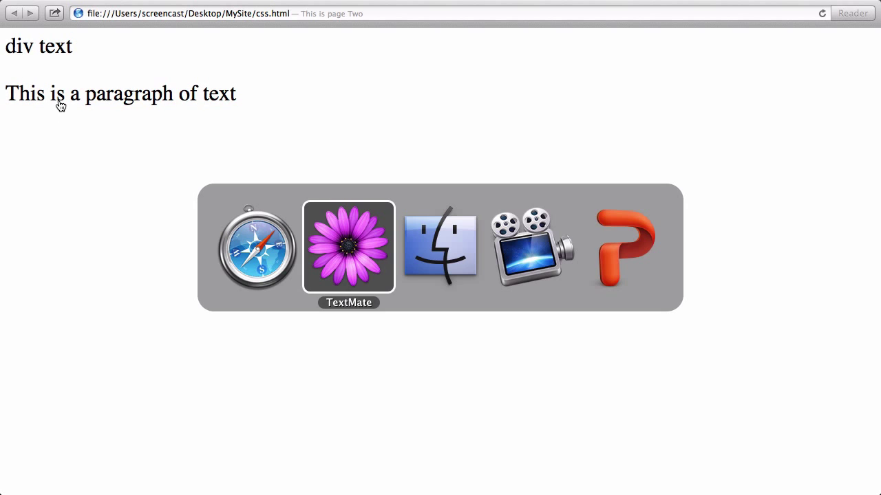
pyautogui.click(349, 246)
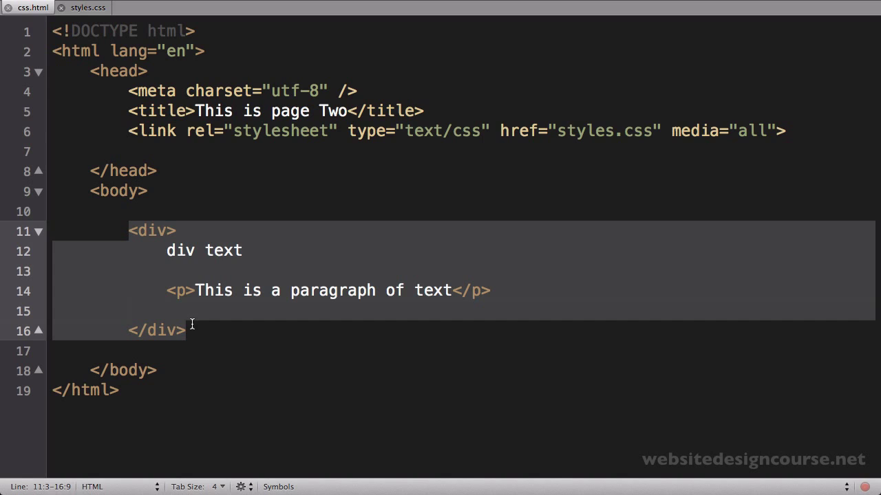
# - Check in css.html that the div wraps the paragraph, then bring up styles.css
pyautogui.click(88, 8)
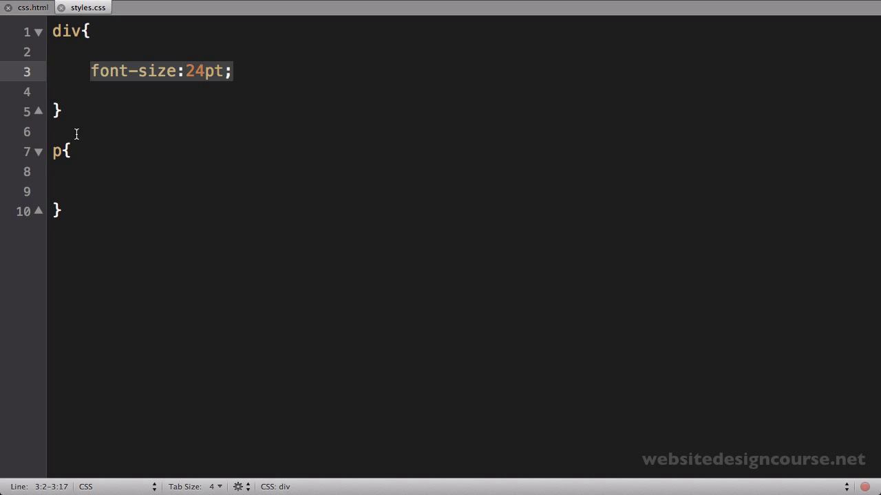
pyautogui.click(32, 7)
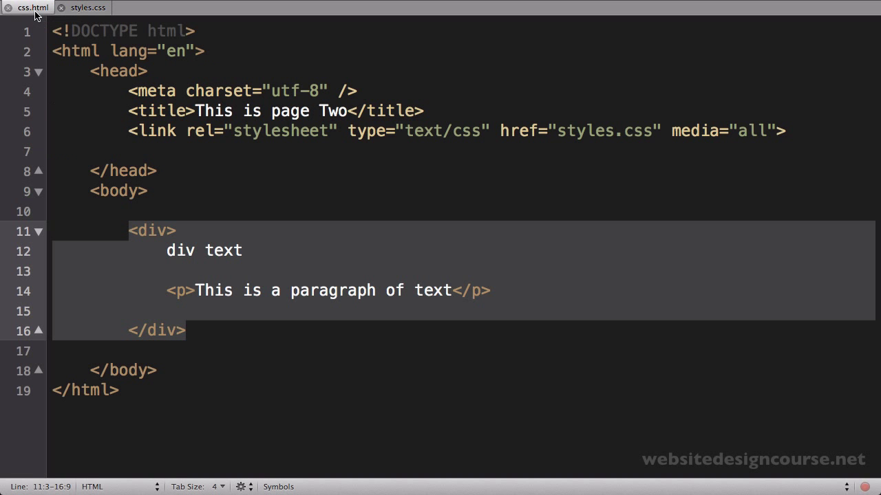
pyautogui.click(106, 36)
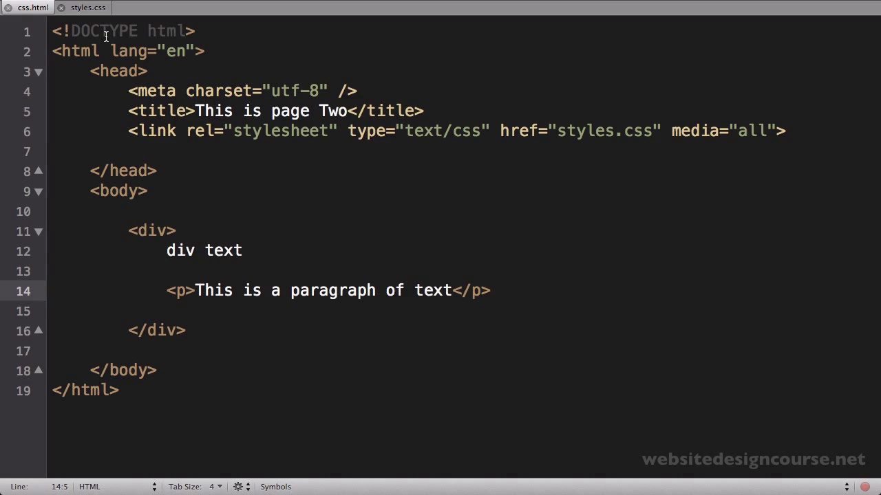
pyautogui.click(88, 8)
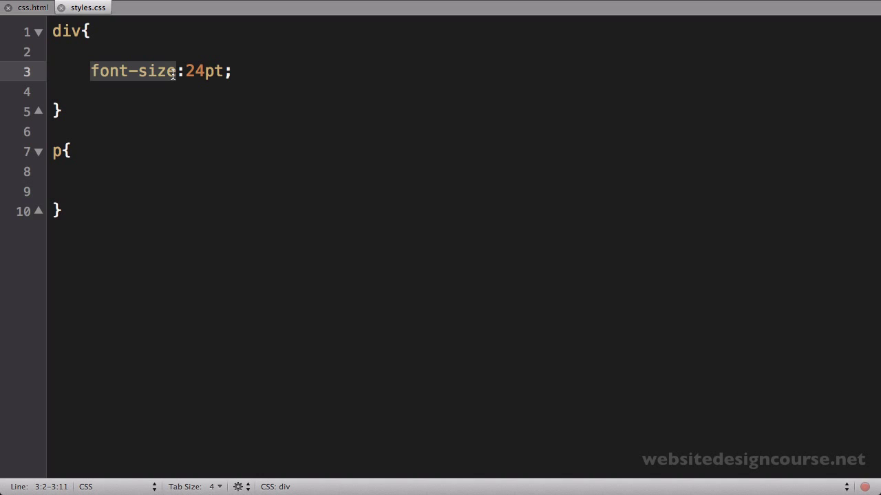
# - Change the div font-size value from 24pt to 20px
pyautogui.click(183, 71)
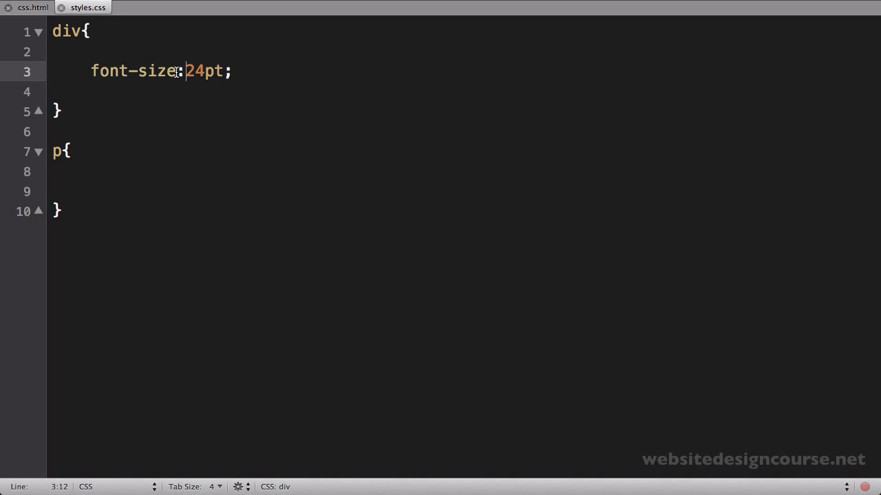
pyautogui.moveTo(184, 71); pyautogui.dragTo(226, 71)
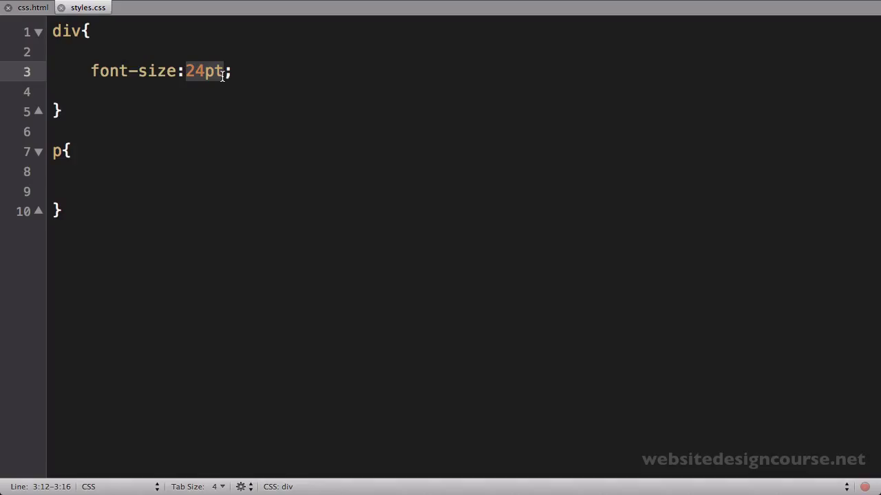
pyautogui.write('20px')
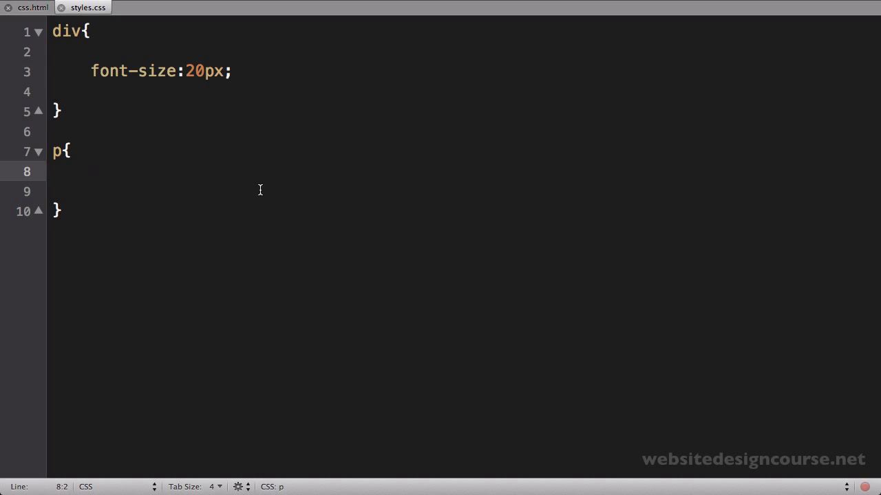
# - Give the p rule a font-size, trying 18pt before settling on 2em
pyautogui.write('font-si')
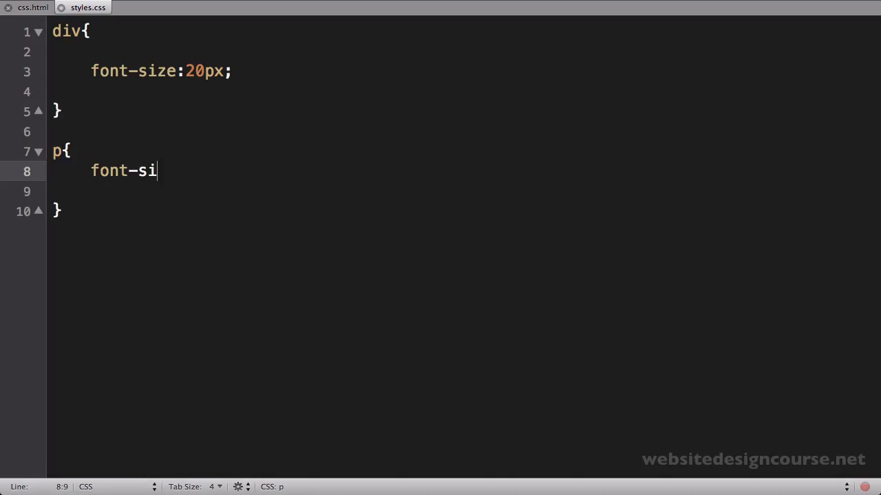
pyautogui.write('ze:;')
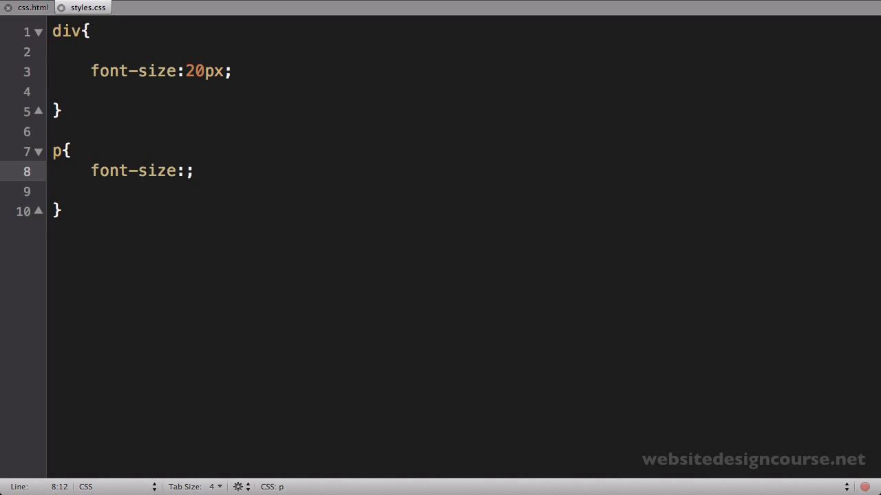
pyautogui.write('18')
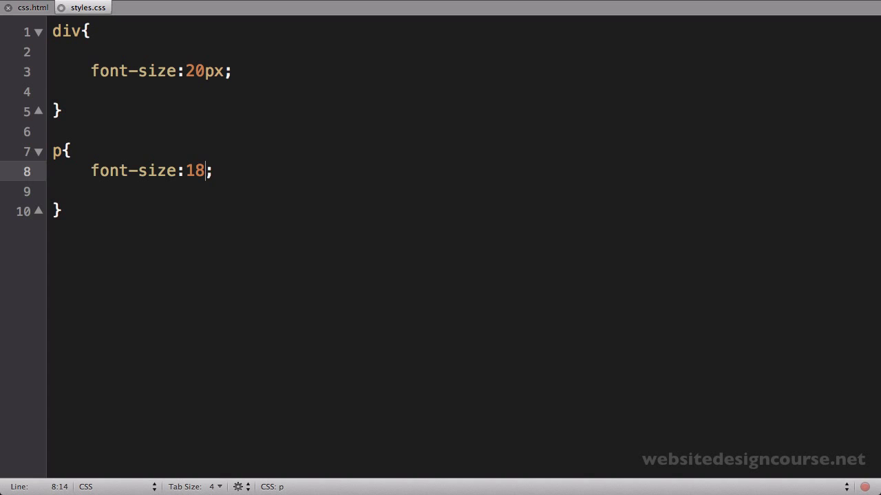
pyautogui.write('pt')
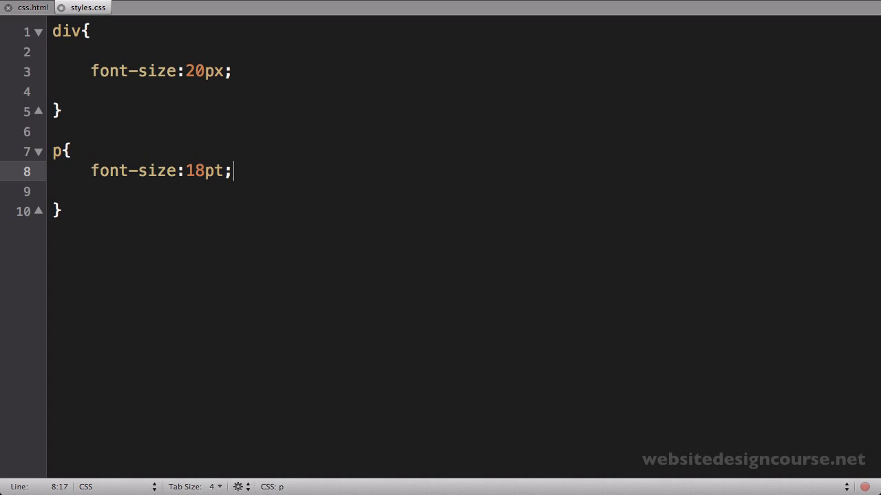
pyautogui.doubleClick(195, 170)
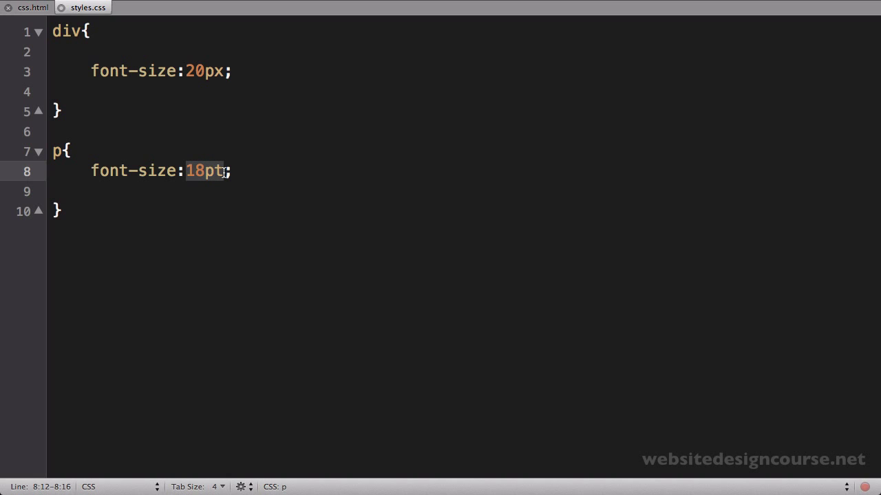
pyautogui.write('2em')
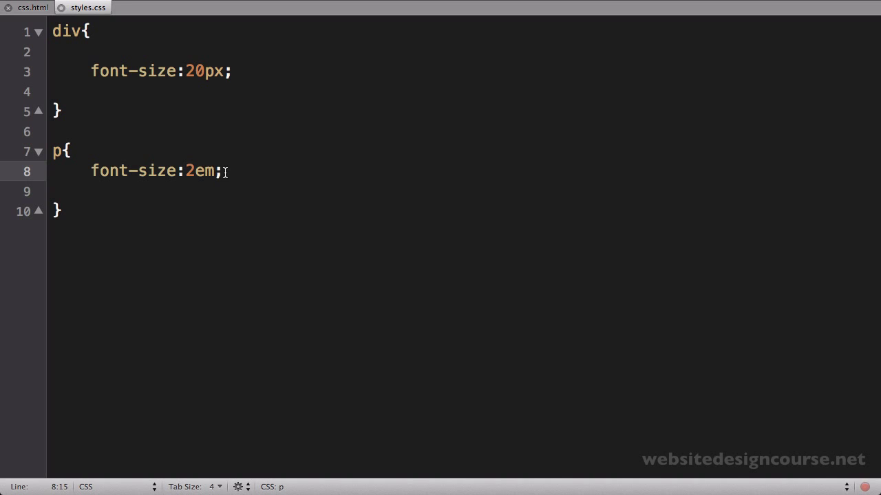
pyautogui.press('Cmd+Tab')
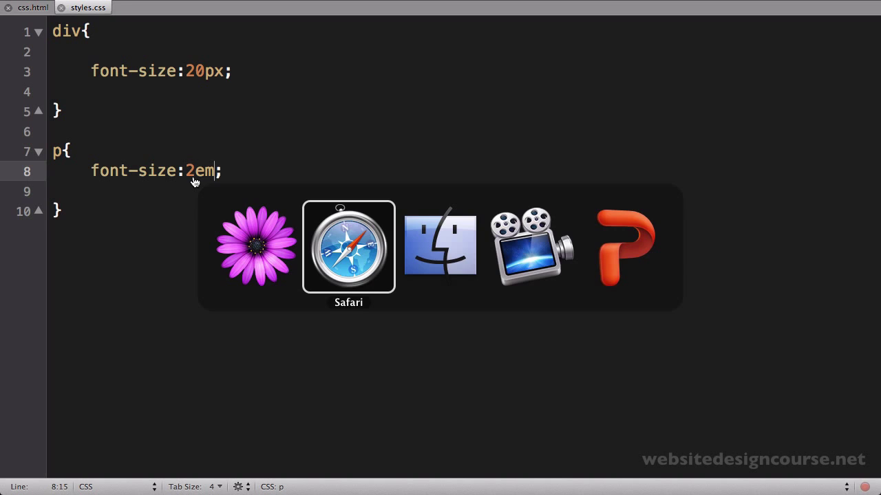
# - Reload Safari and select the div text and paragraph to compare their sizes
pyautogui.click(348, 246)
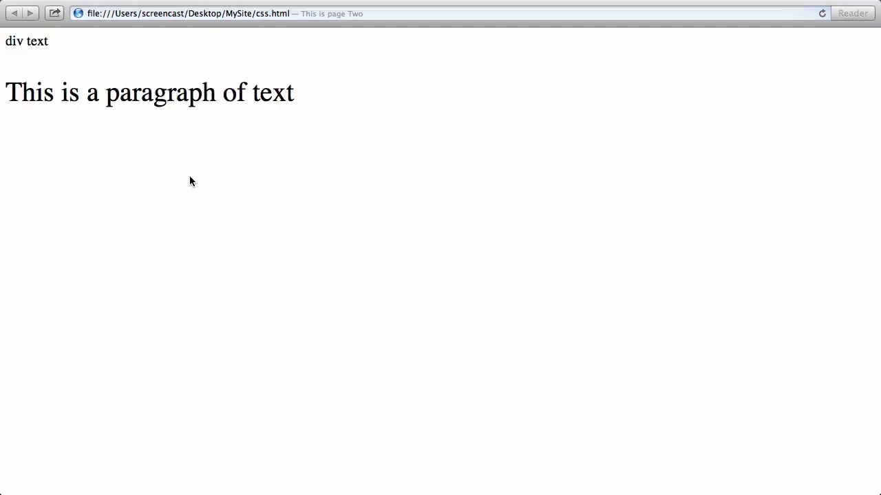
pyautogui.doubleClick(14, 41)
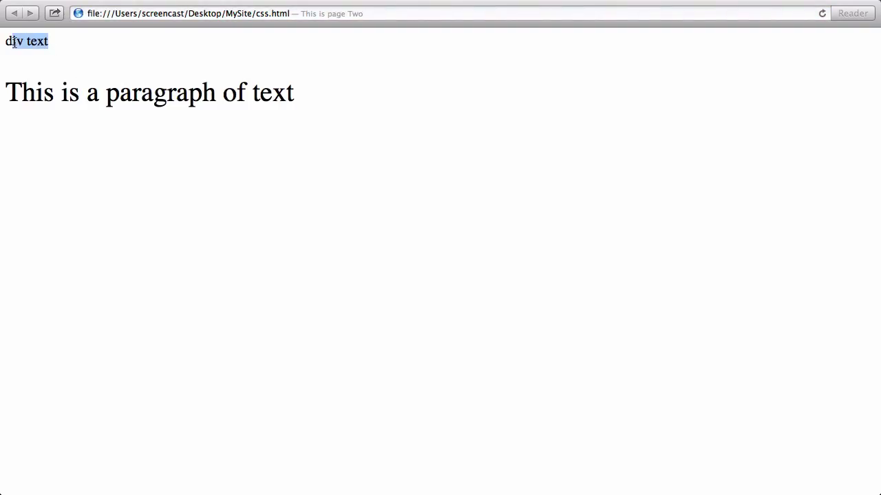
pyautogui.moveTo(5, 93); pyautogui.dragTo(222, 93)
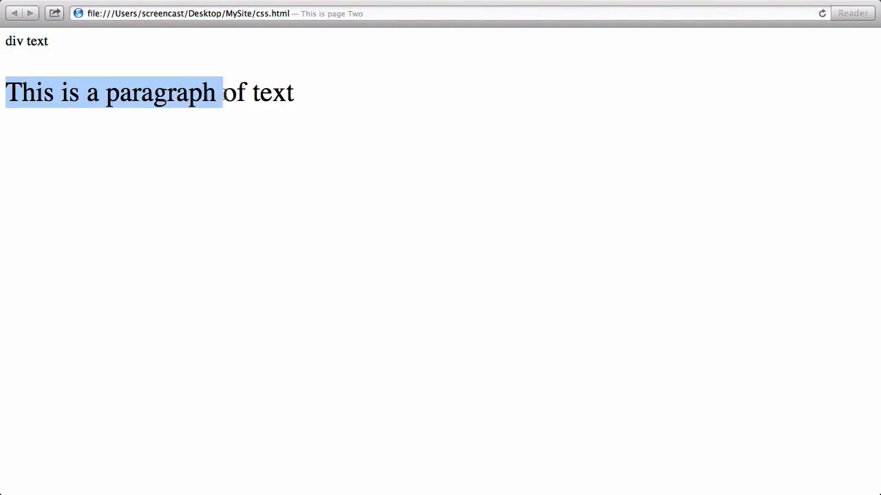
pyautogui.moveTo(221, 93); pyautogui.dragTo(302, 99)
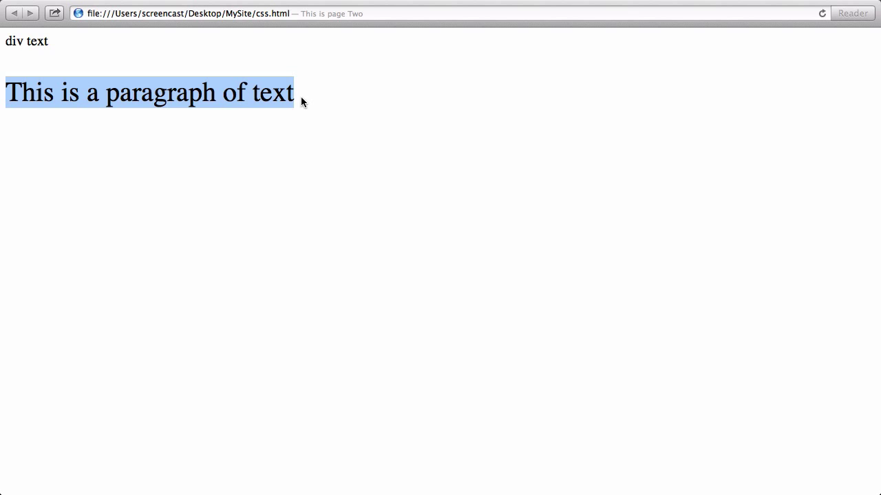
pyautogui.click(299, 213)
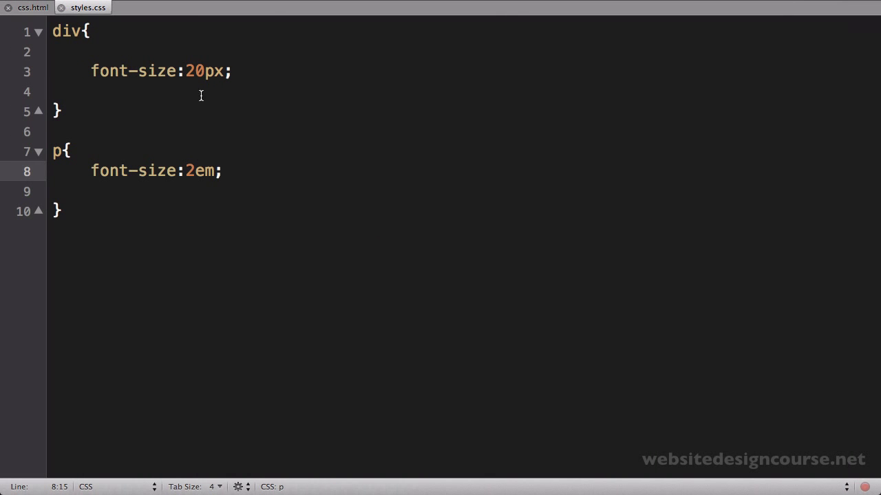
# - Change the div font-size in styles.css from 20px to 40px
pyautogui.click(92, 171)
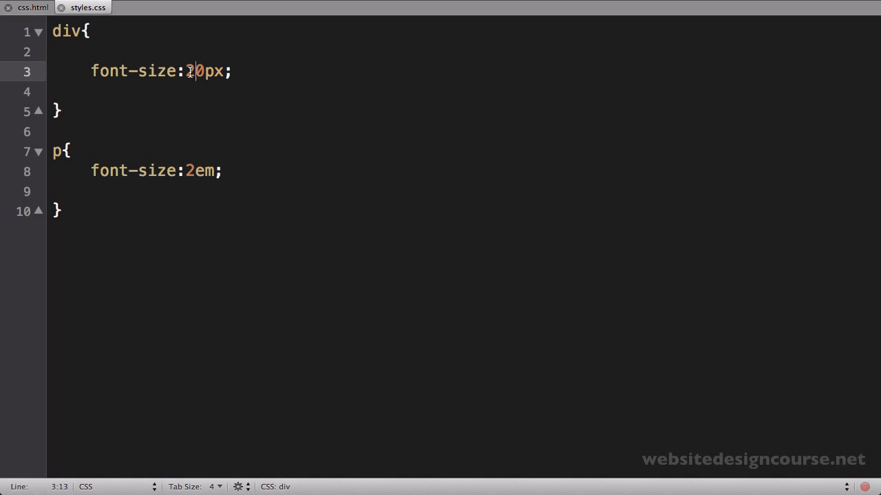
pyautogui.write('4')
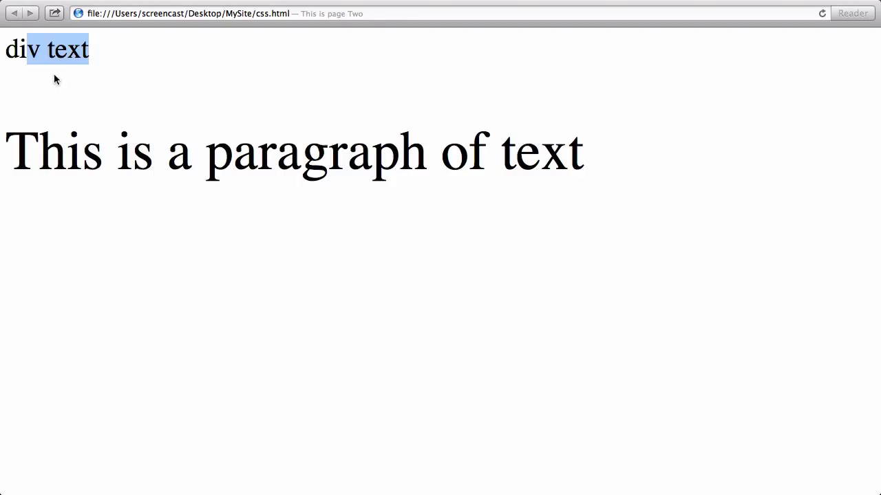
pyautogui.click(50, 59)
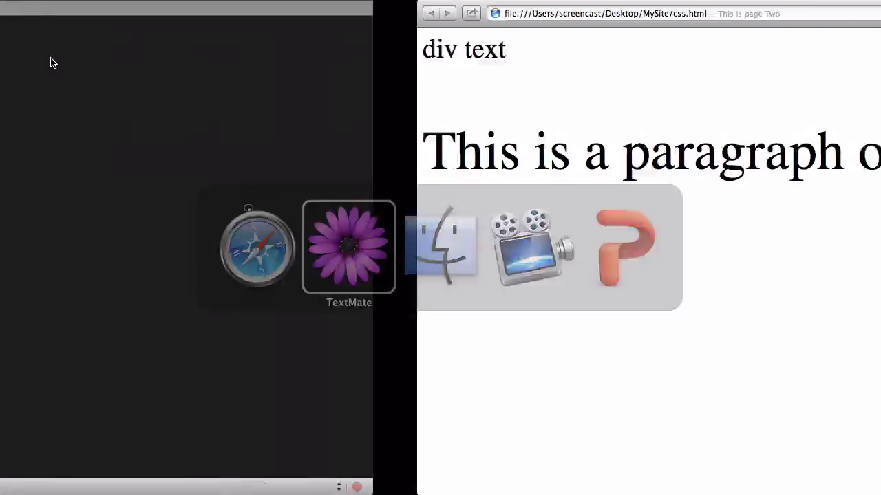
pyautogui.click(348, 248)
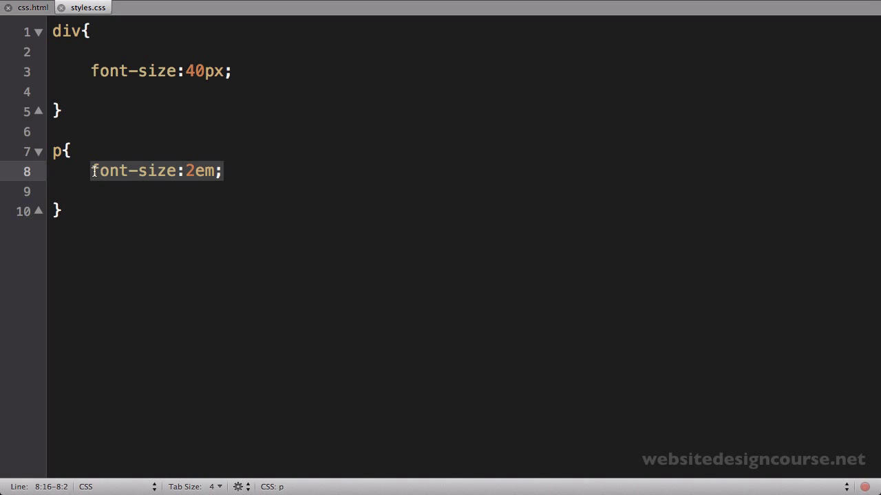
pyautogui.click(51, 32)
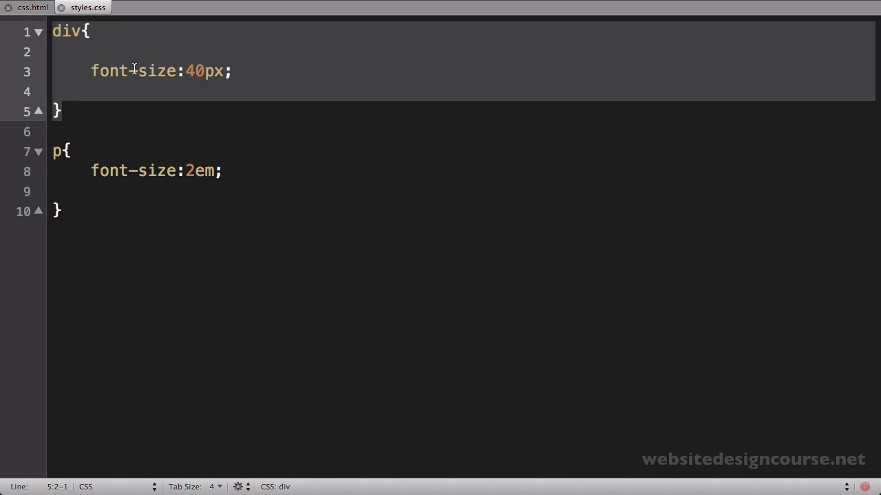
pyautogui.moveTo(91, 71); pyautogui.dragTo(231, 71)
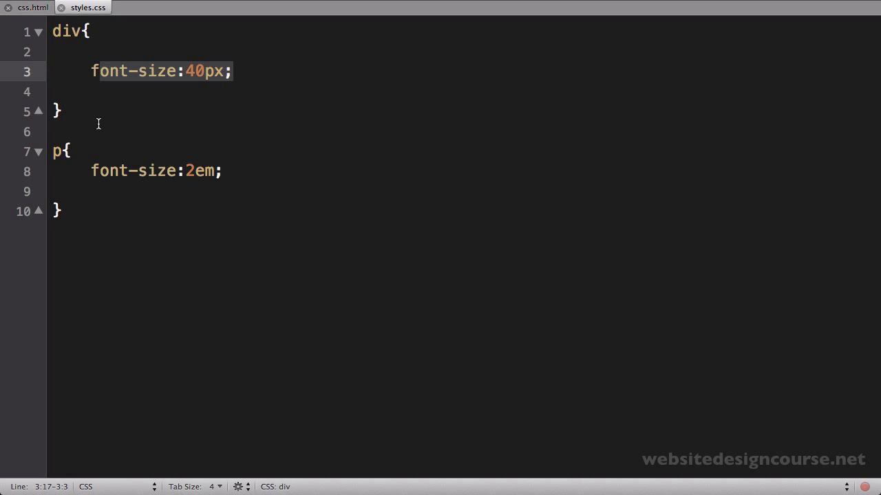